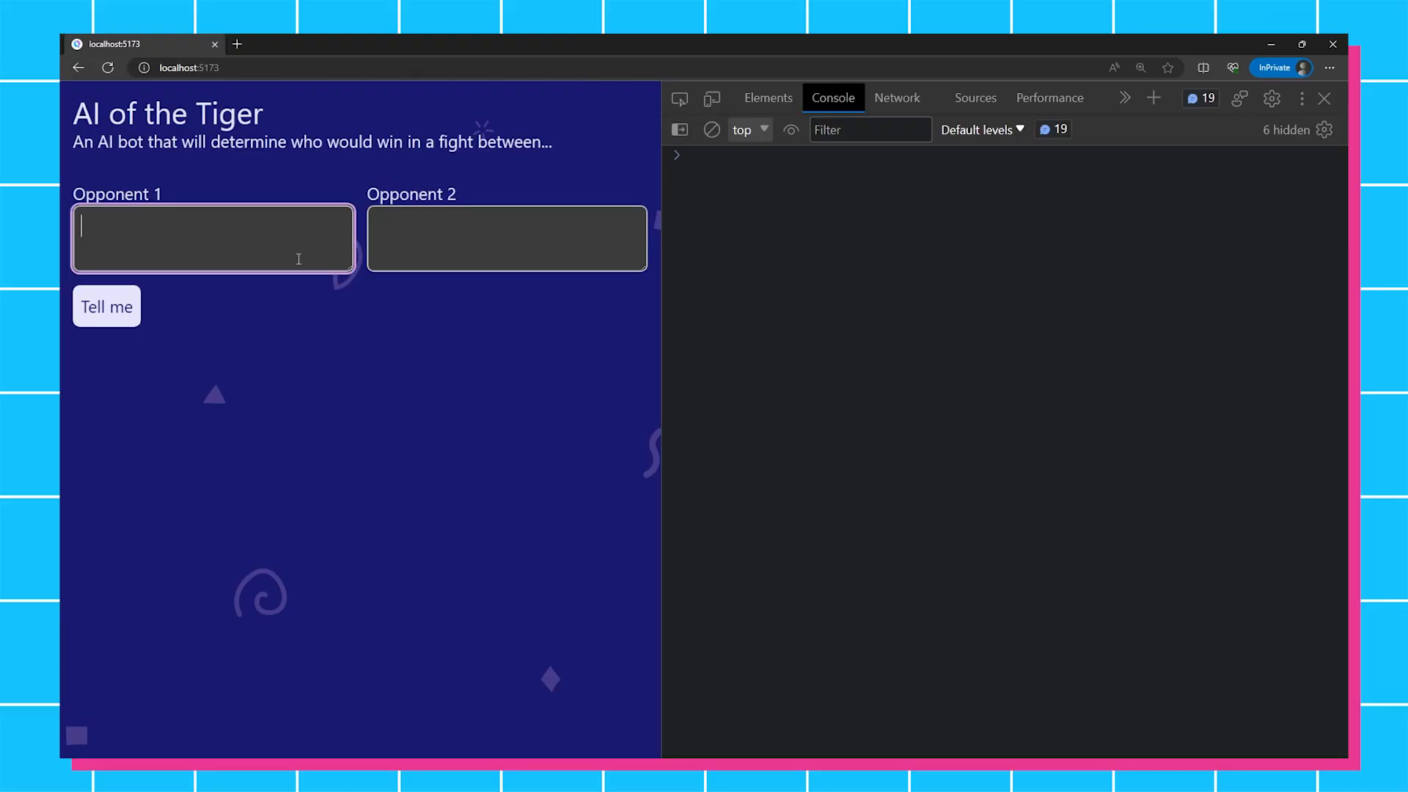
Ask who wins between 'a cat' and 'a dog' and stream the answer
{"action": "type", "text": "a cat"}
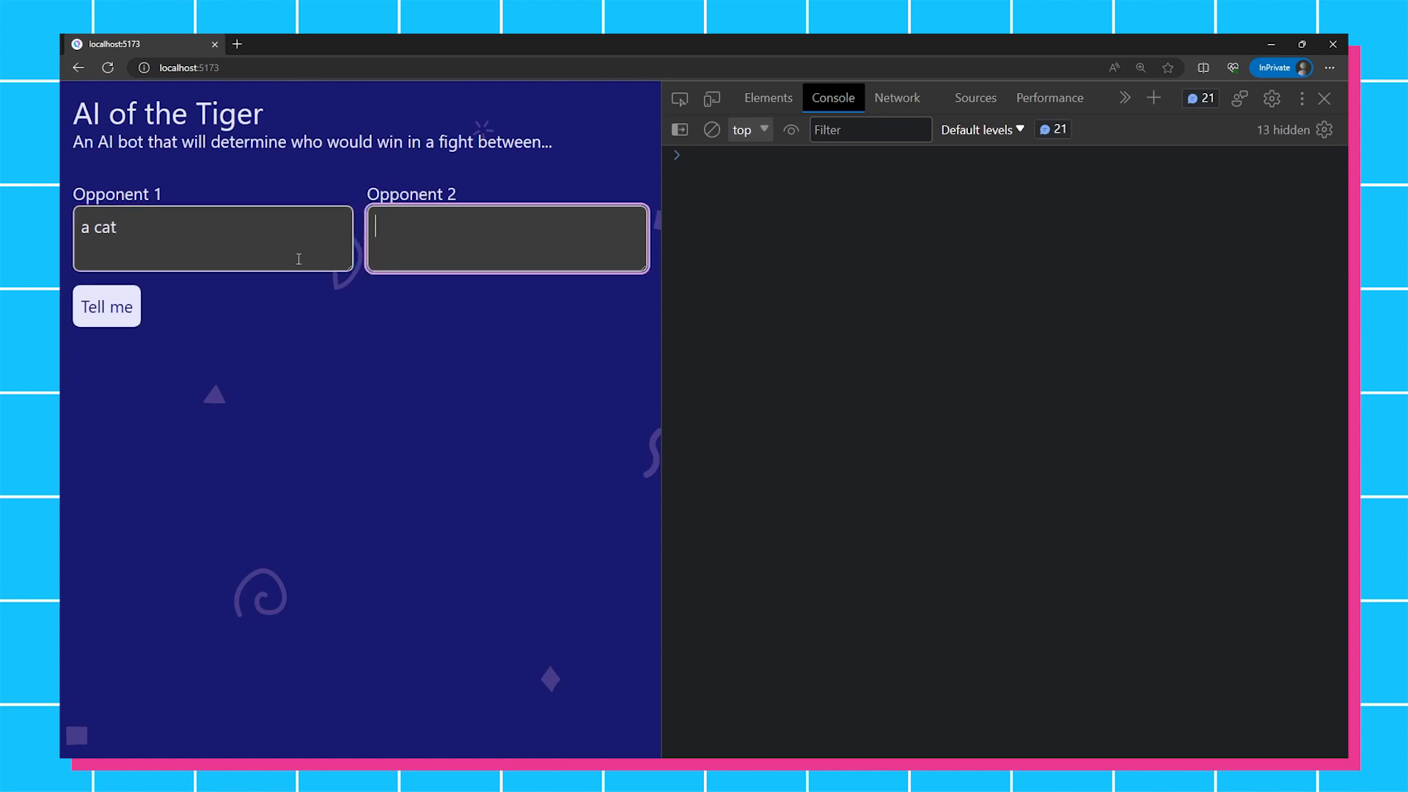
{"action": "type", "text": "a dog"}
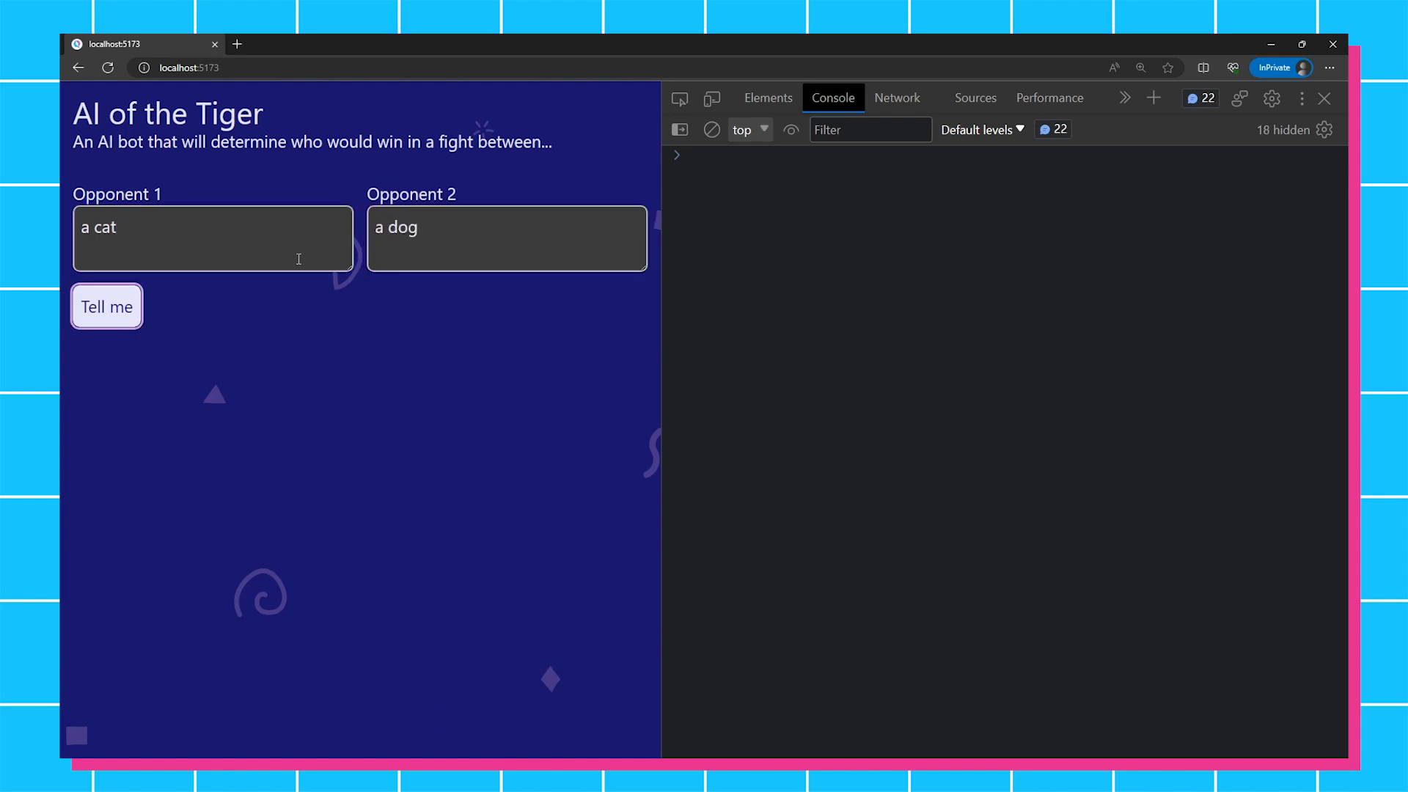
{"action": "left_click", "coordinate": [106, 307]}
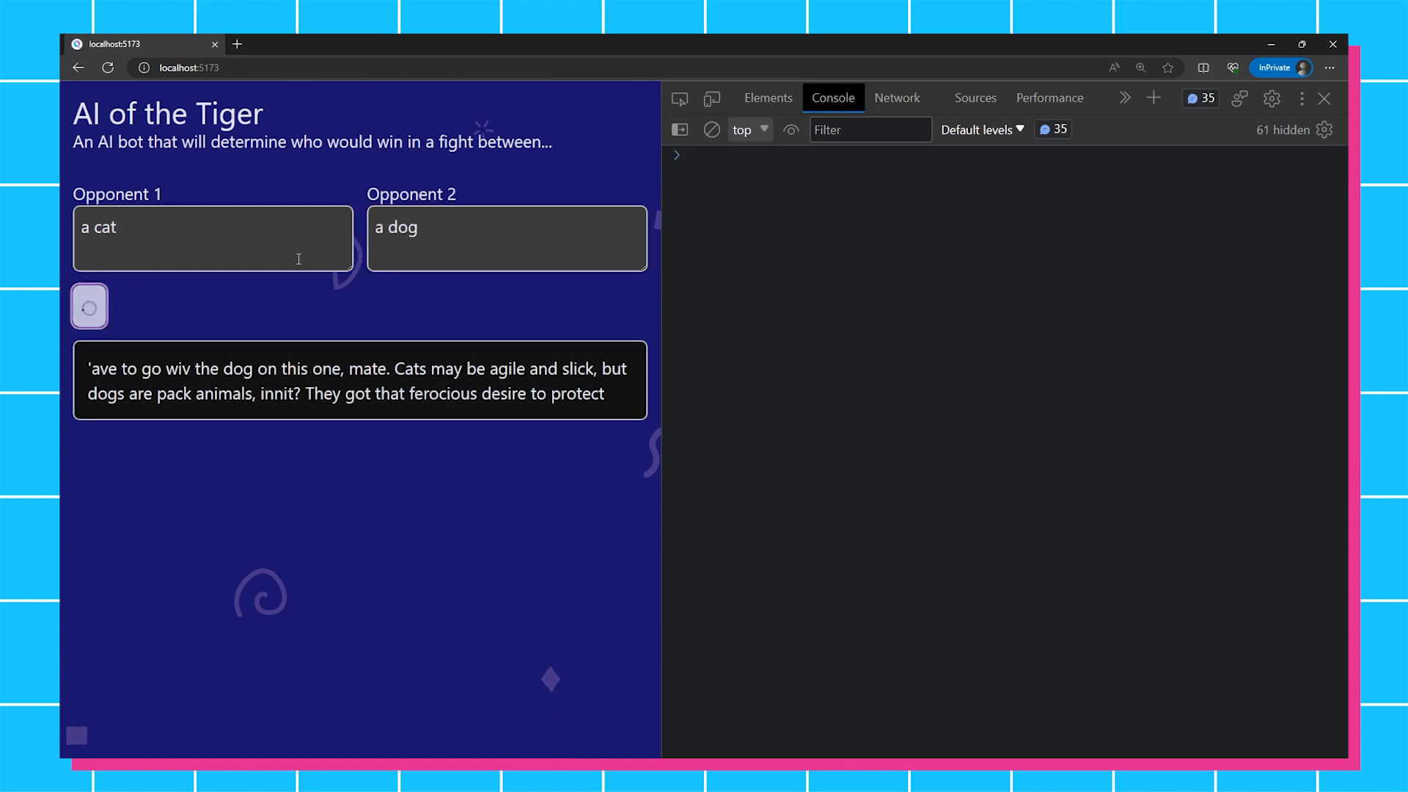
{"action": "left_click", "coordinate": [105, 305]}
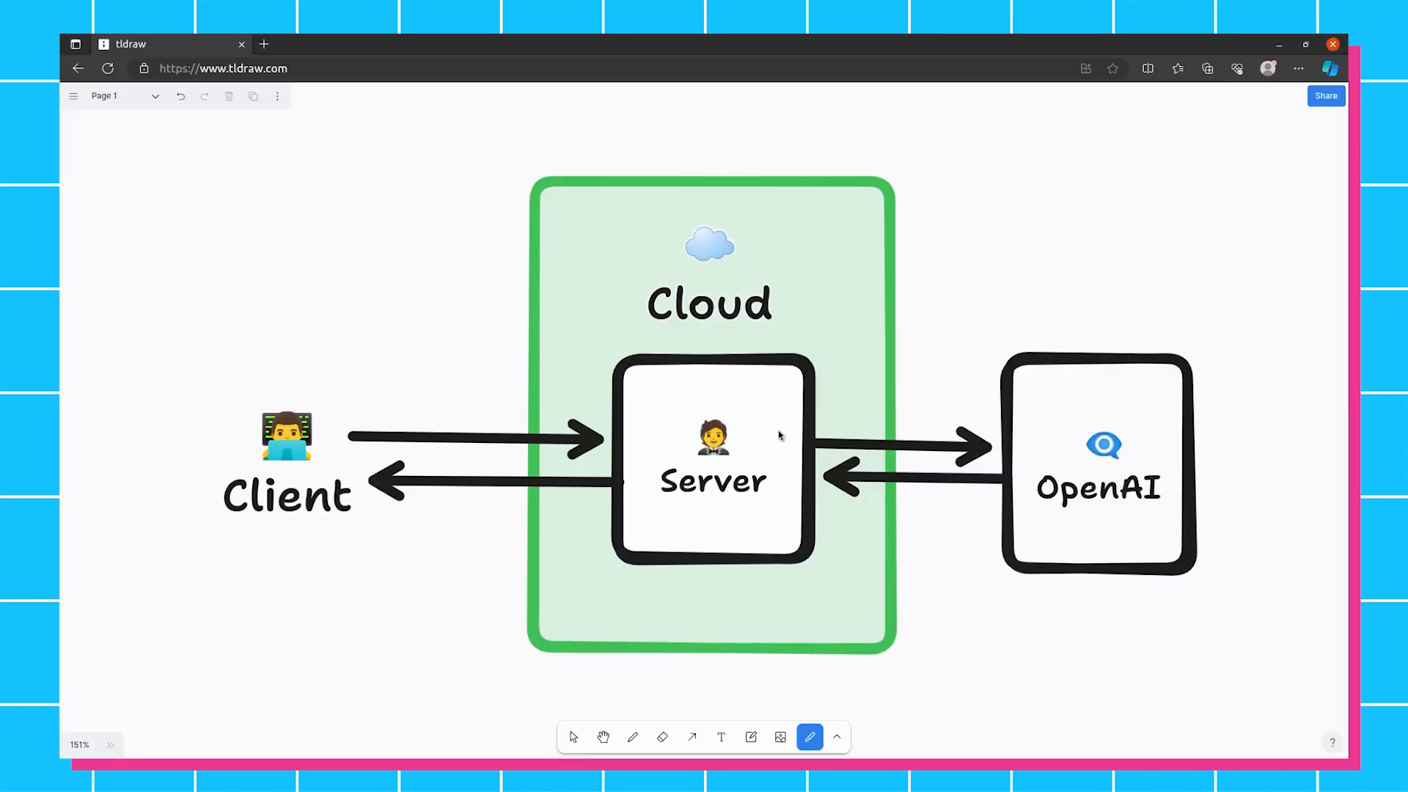
{"action": "mouse_move", "coordinate": [227, 437]}
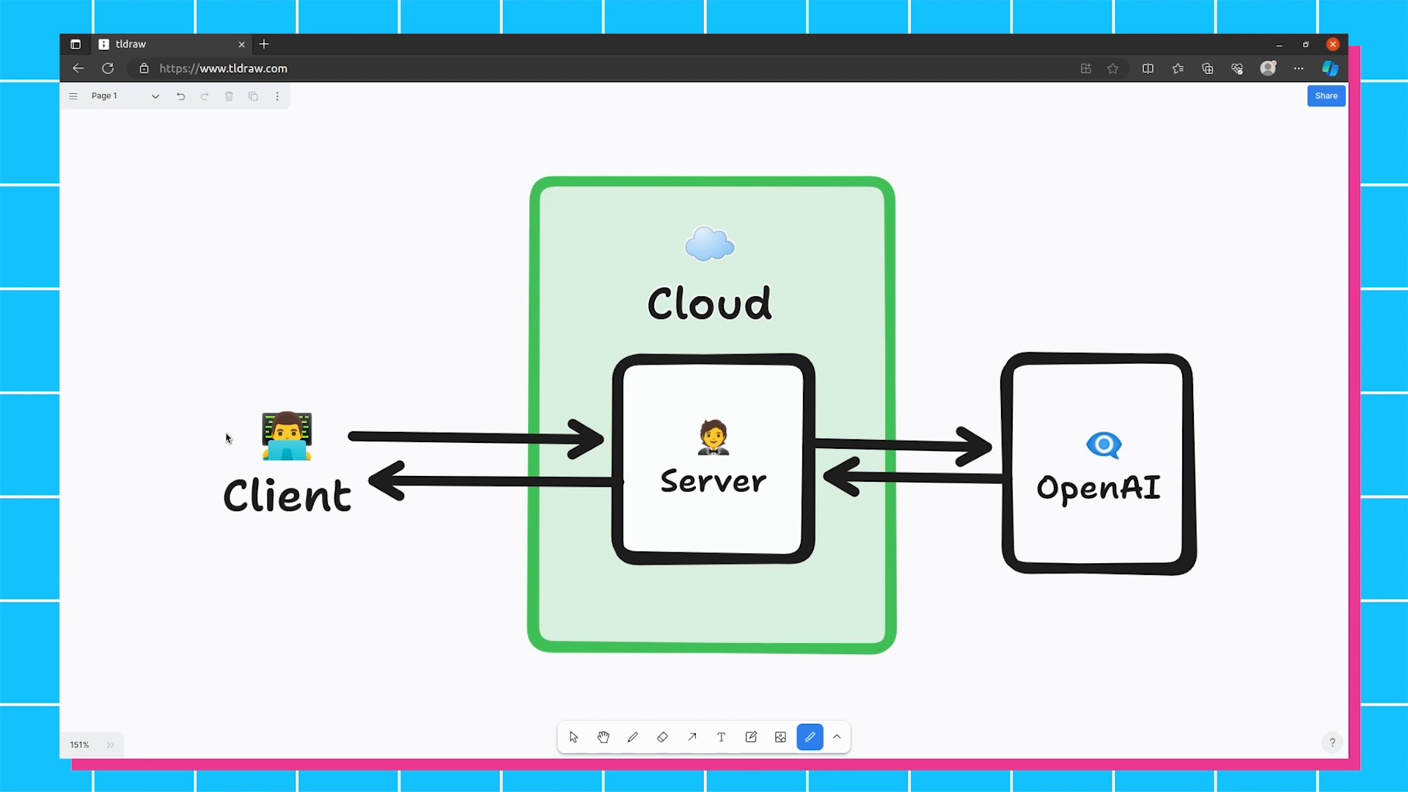
{"action": "mouse_move", "coordinate": [751, 469]}
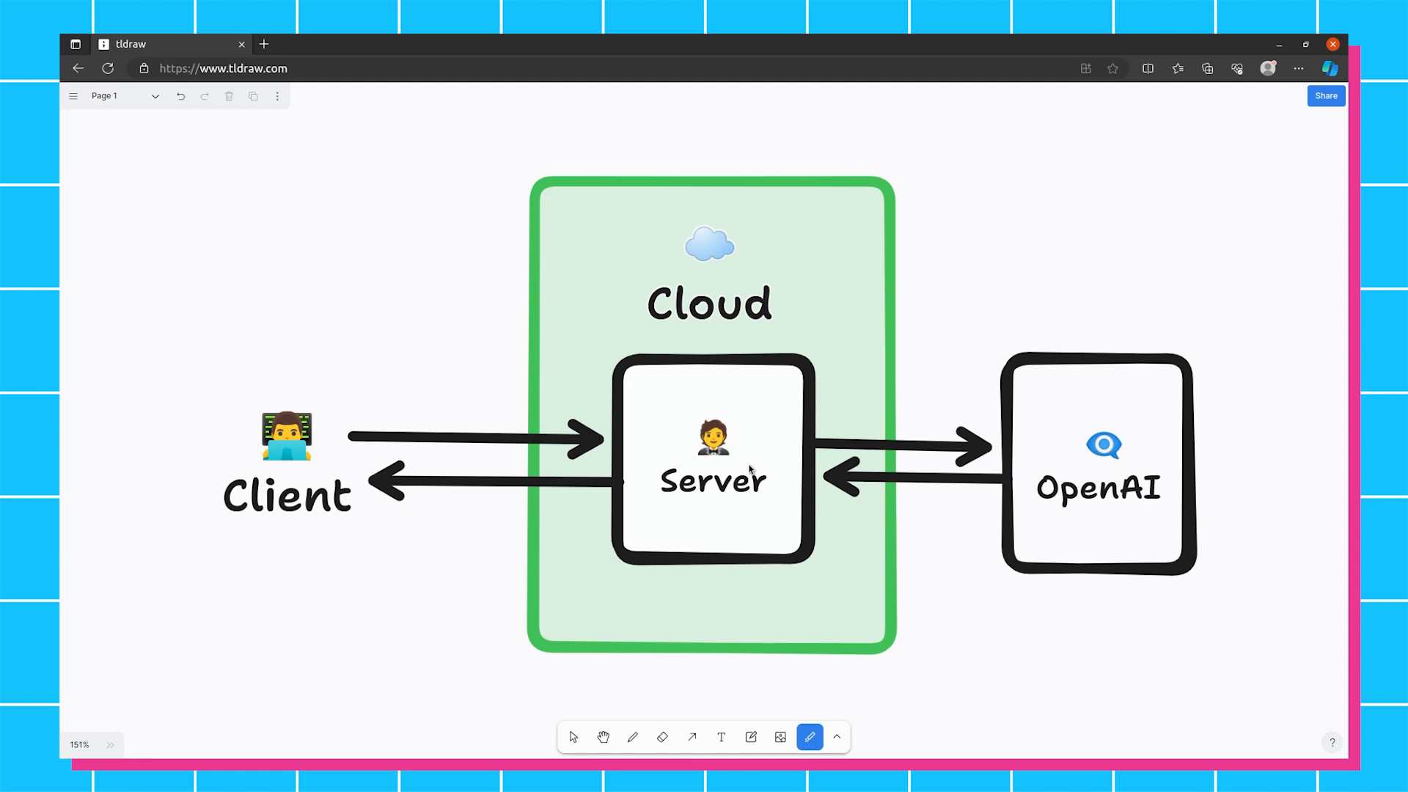
{"action": "mouse_move", "coordinate": [730, 304]}
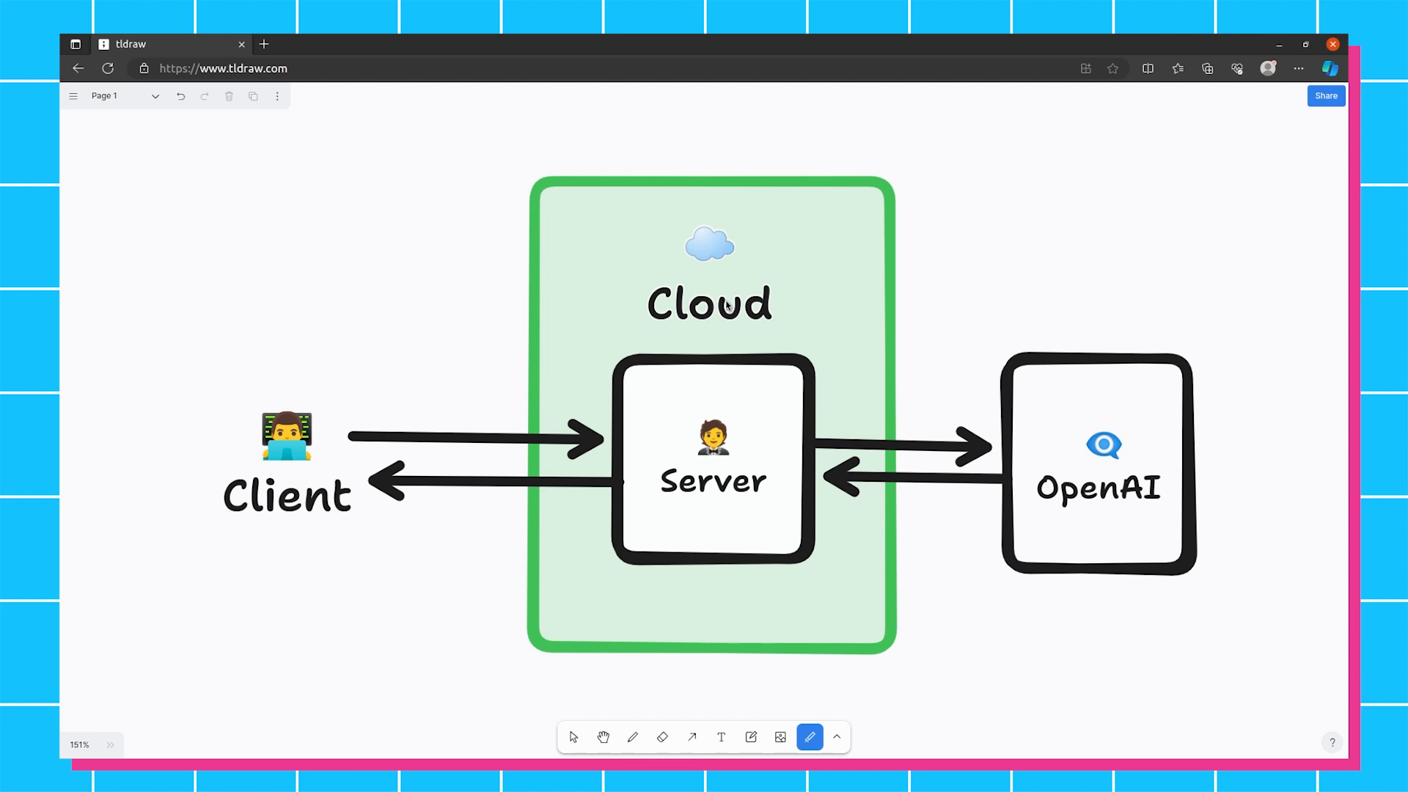
{"action": "mouse_move", "coordinate": [714, 461]}
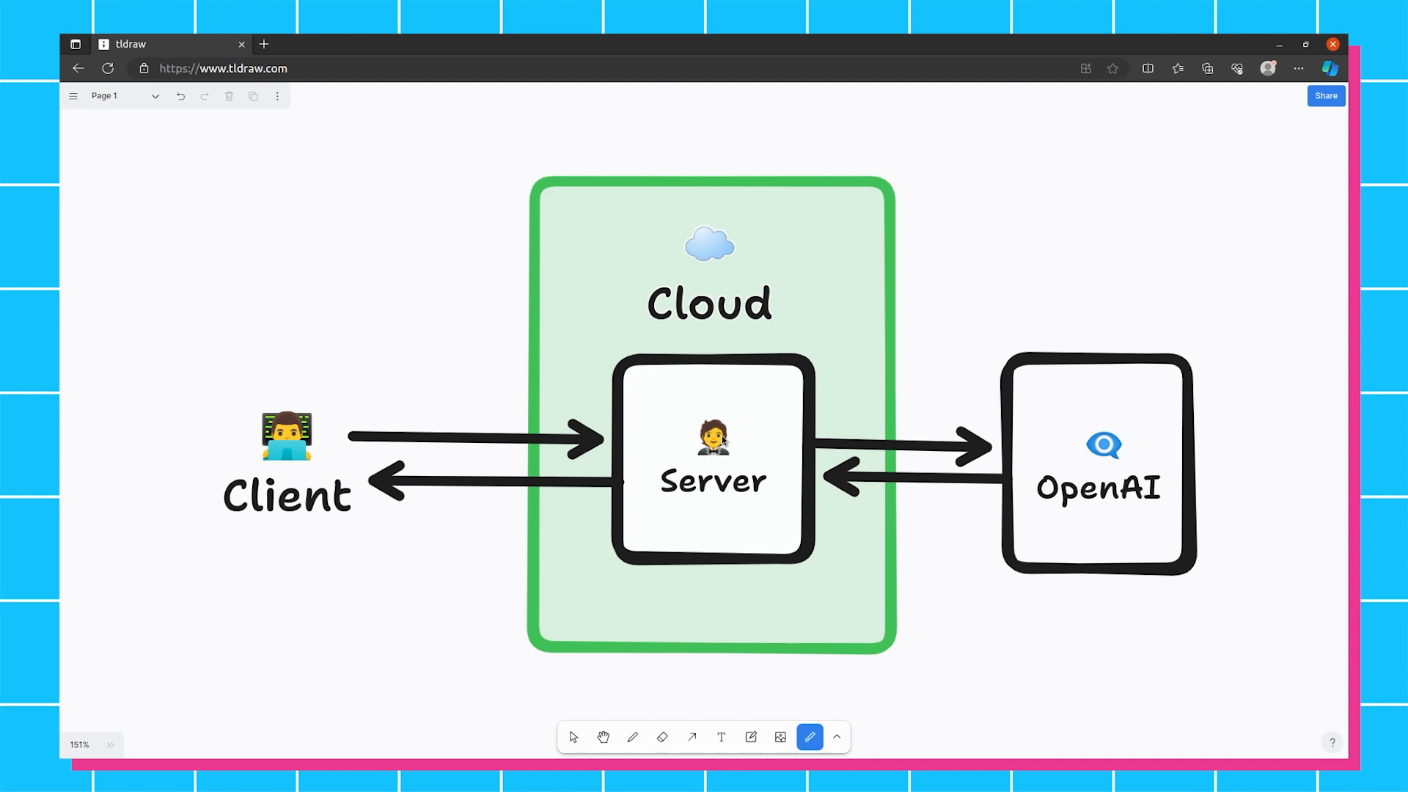
{"action": "mouse_move", "coordinate": [768, 444]}
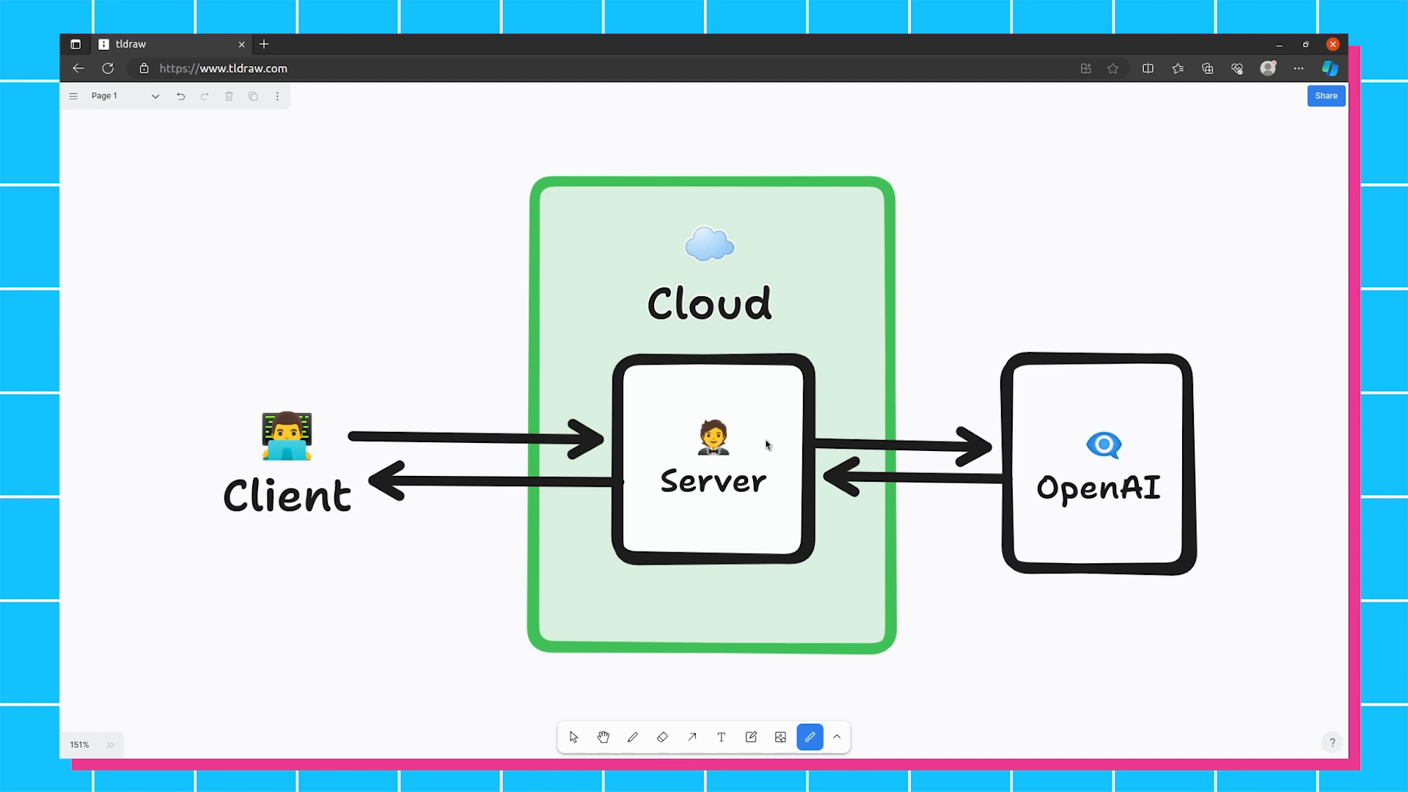
{"action": "mouse_move", "coordinate": [581, 435]}
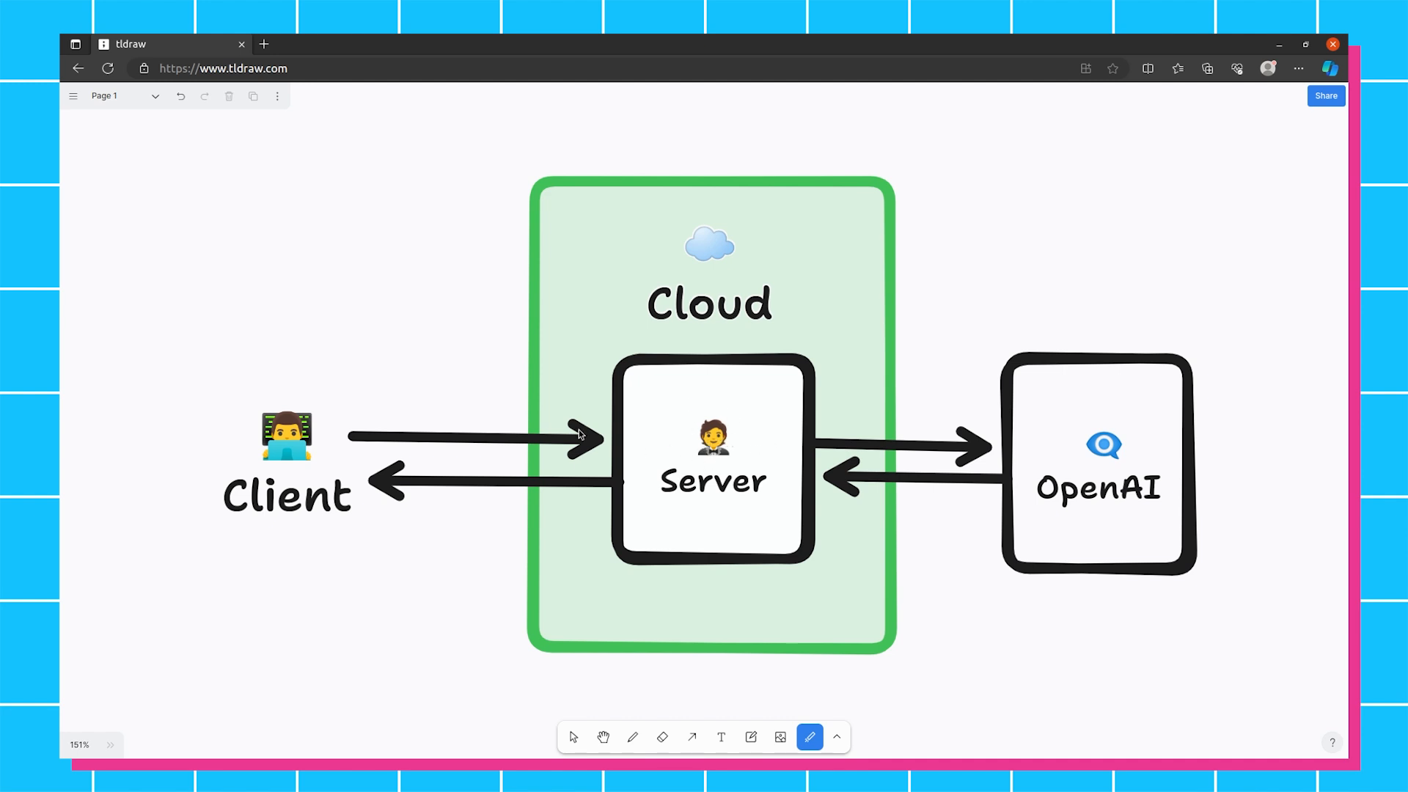
{"action": "mouse_move", "coordinate": [755, 476]}
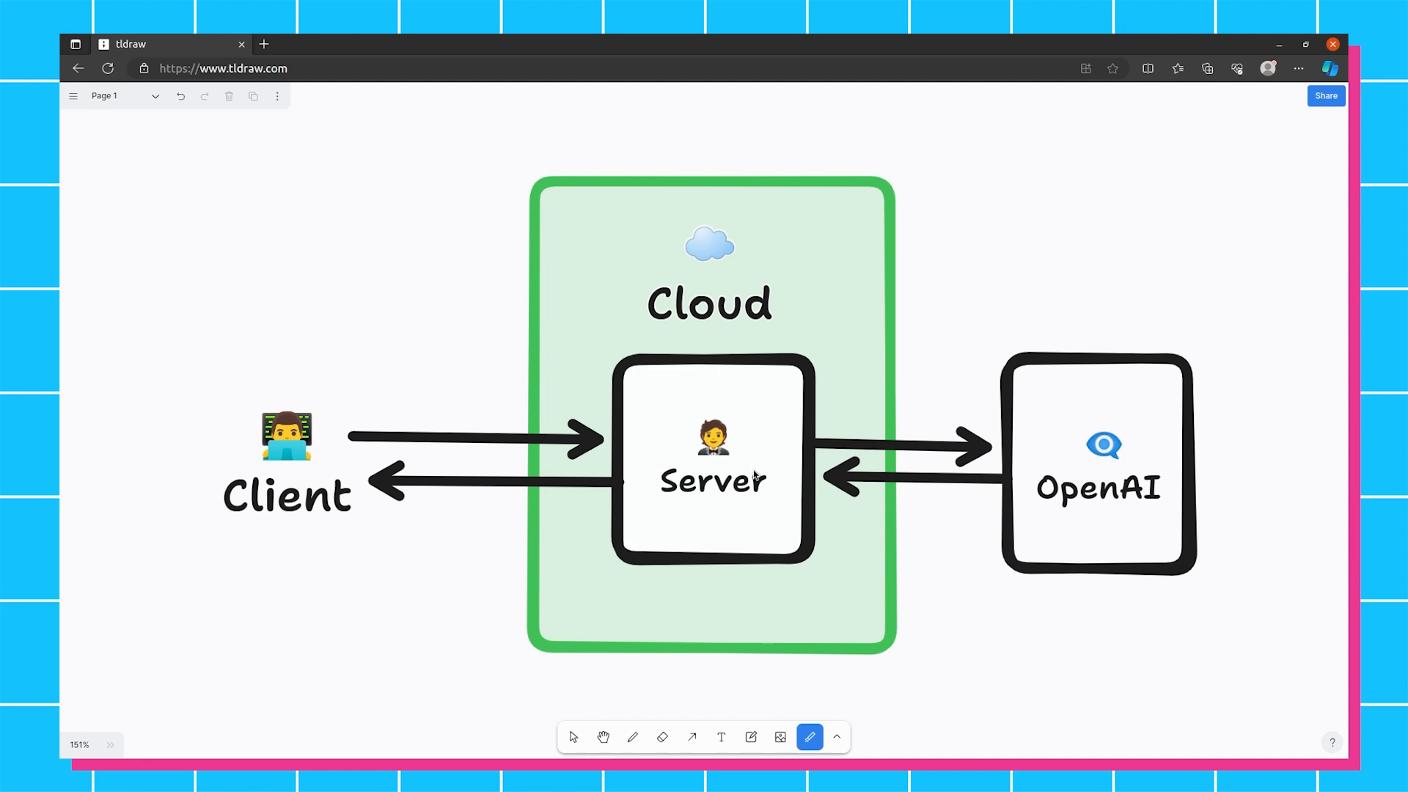
{"action": "mouse_move", "coordinate": [827, 446]}
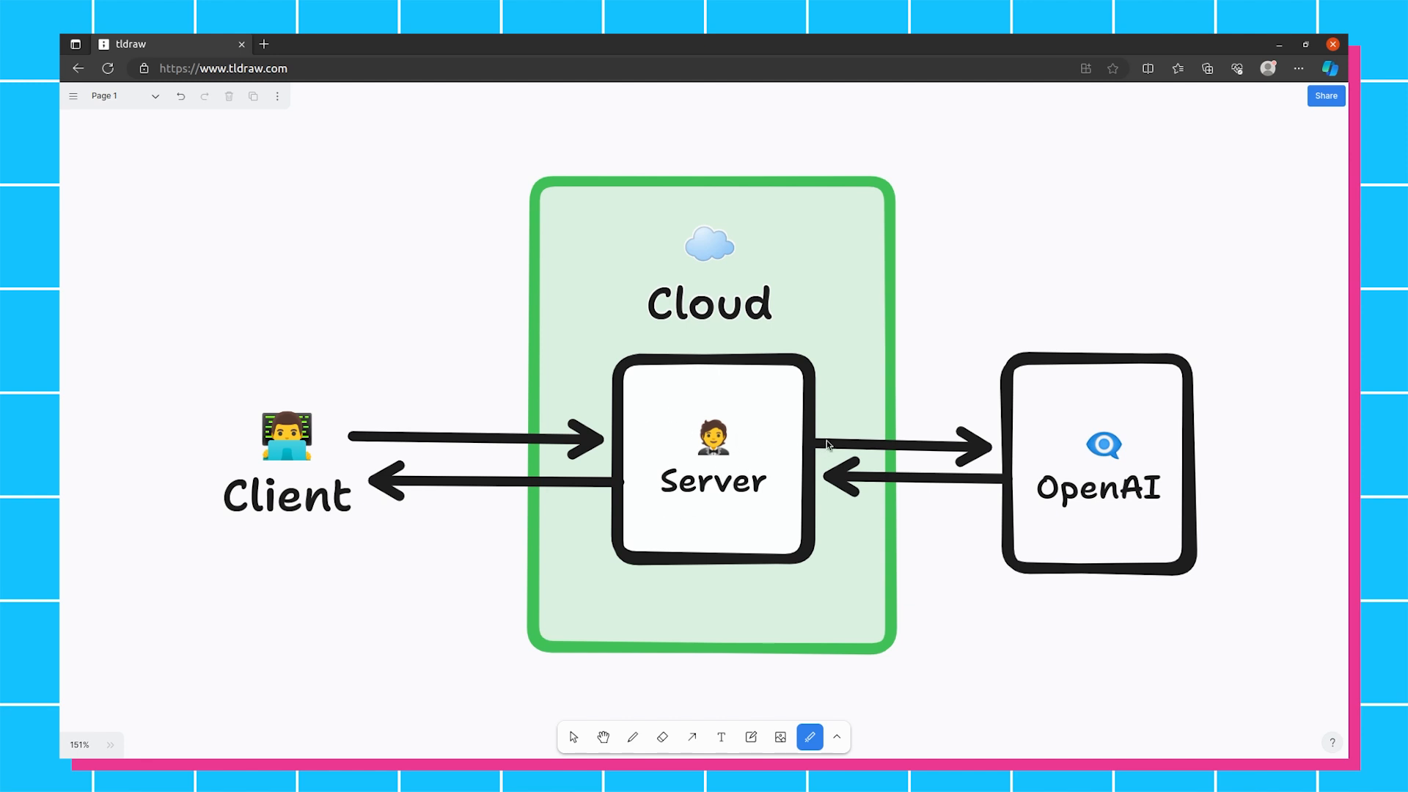
{"action": "mouse_move", "coordinate": [1128, 457]}
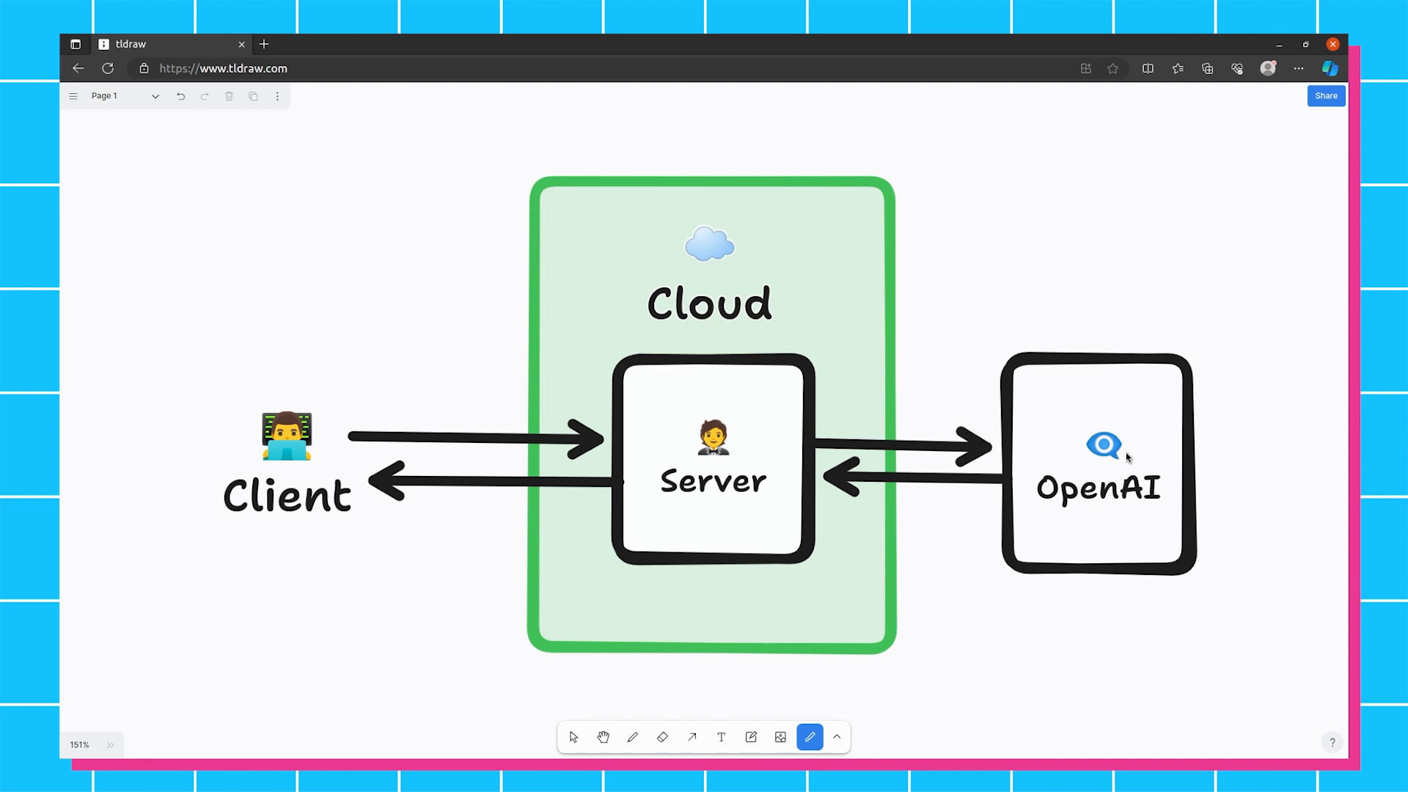
{"action": "mouse_move", "coordinate": [1112, 456]}
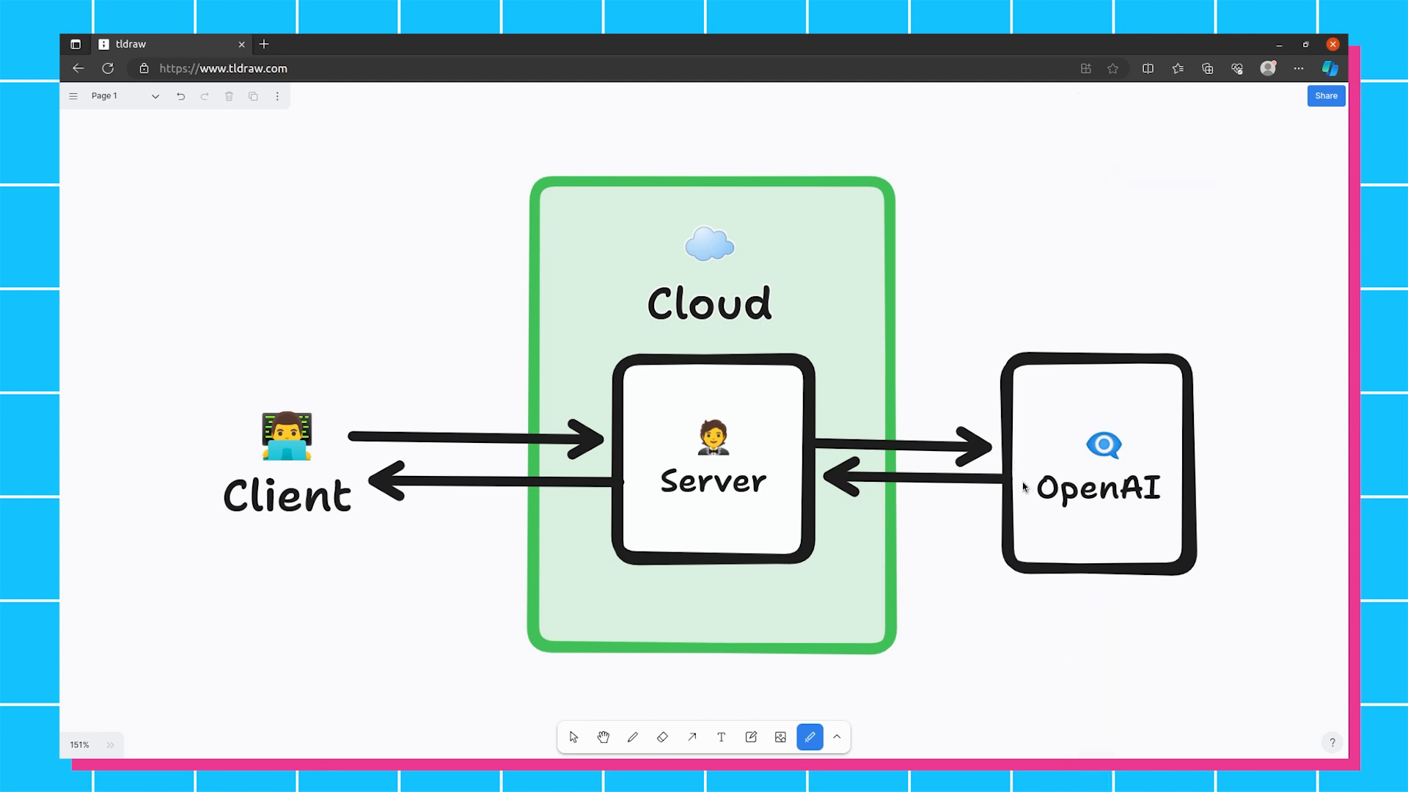
{"action": "mouse_move", "coordinate": [982, 476]}
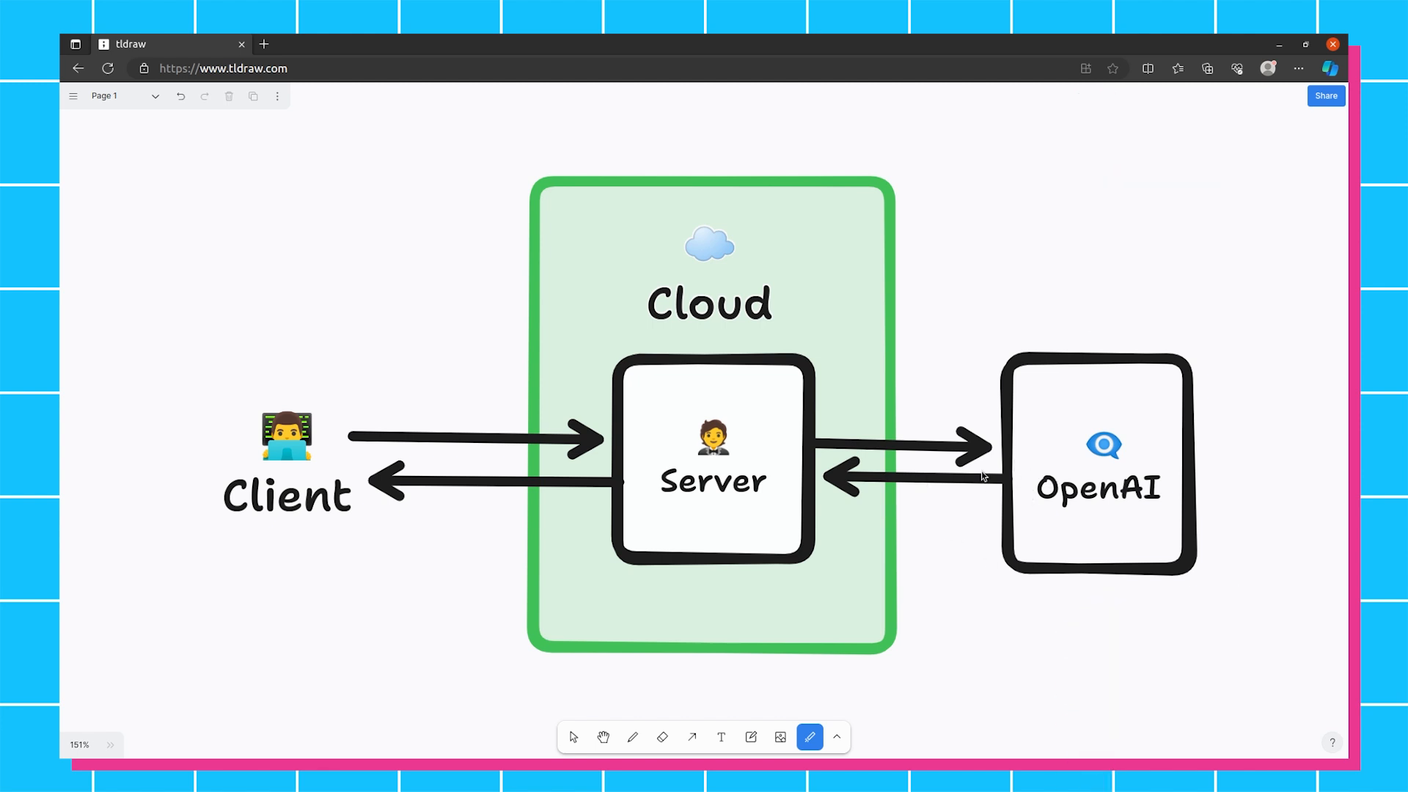